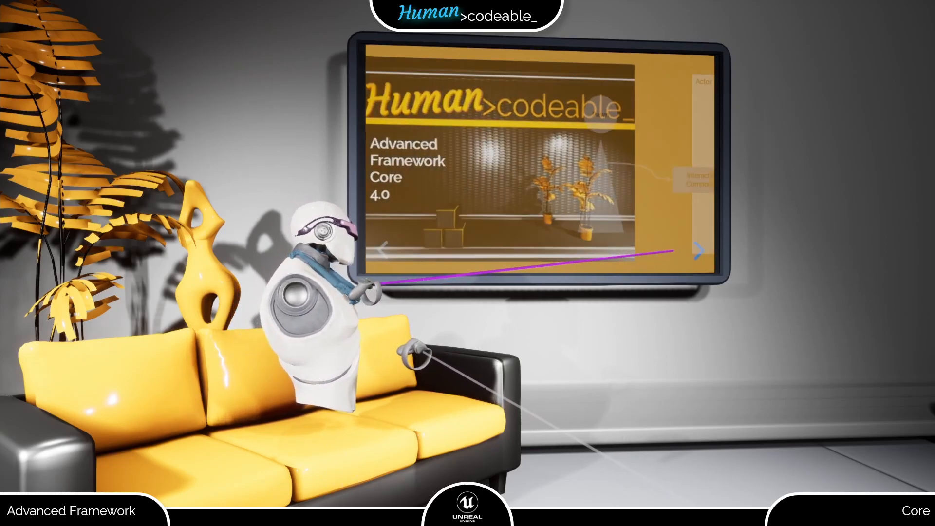
- Advance from the title slide to the Pawn-to-Actor interaction relay diagram
click(700, 250)
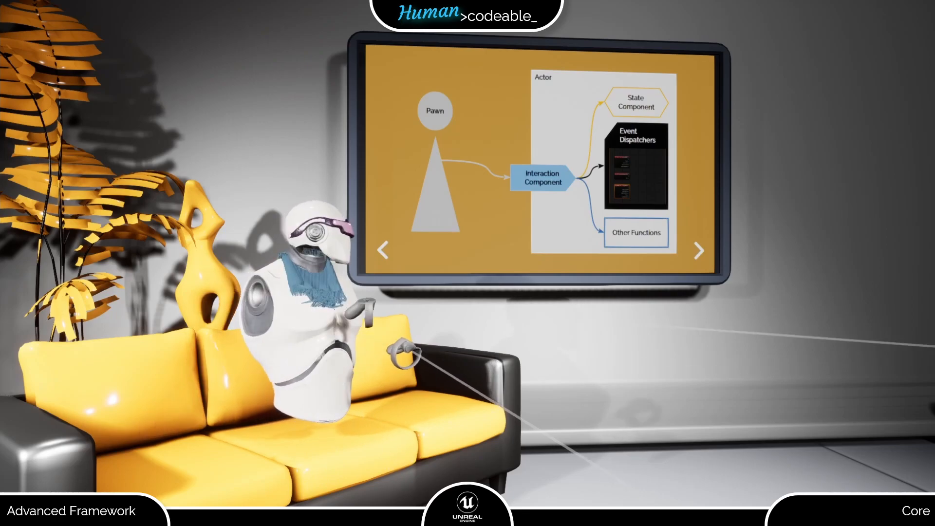
- Advance to the Highlight settings slide listing type, color, material and component tag
click(700, 250)
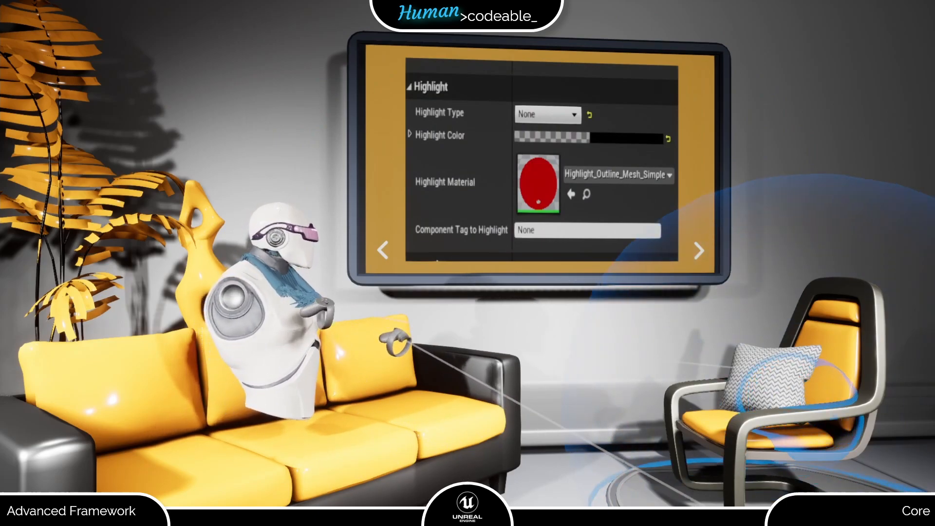
- Step through the Mesh highlight demo to the PostProcess demo with component tag Cushion
click(545, 114)
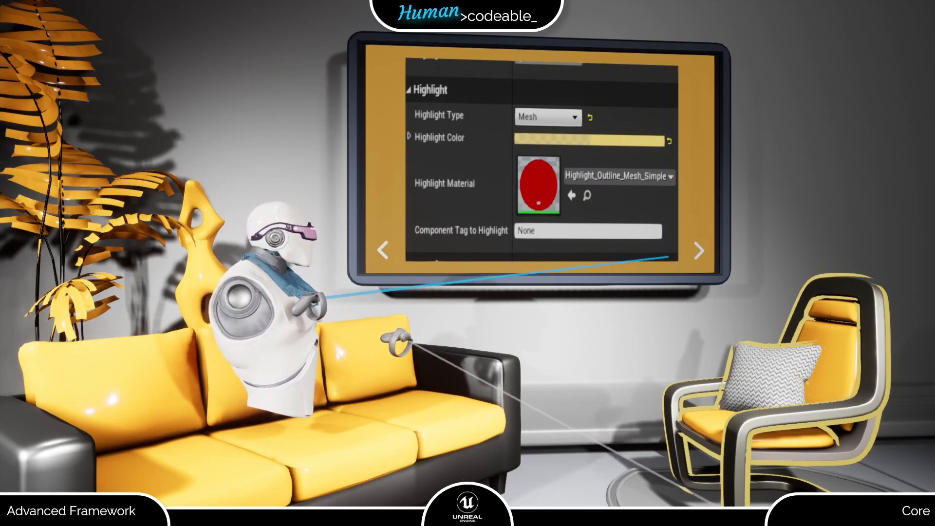
click(546, 117)
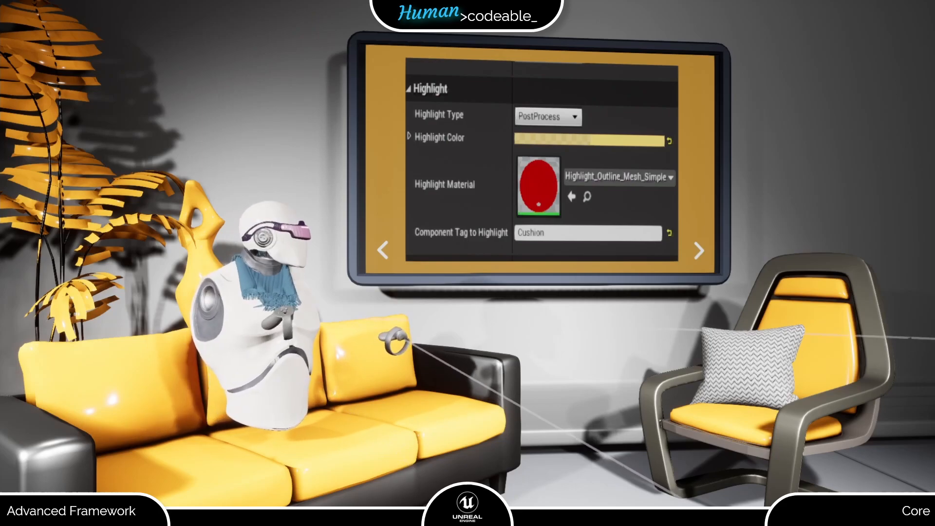
- Advance to the table of interaction components, sound events and highlight support
click(700, 250)
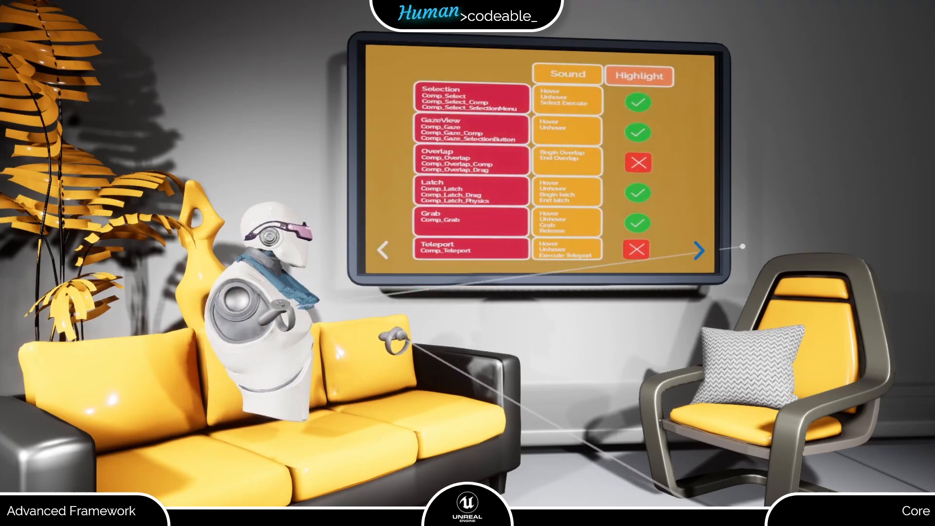